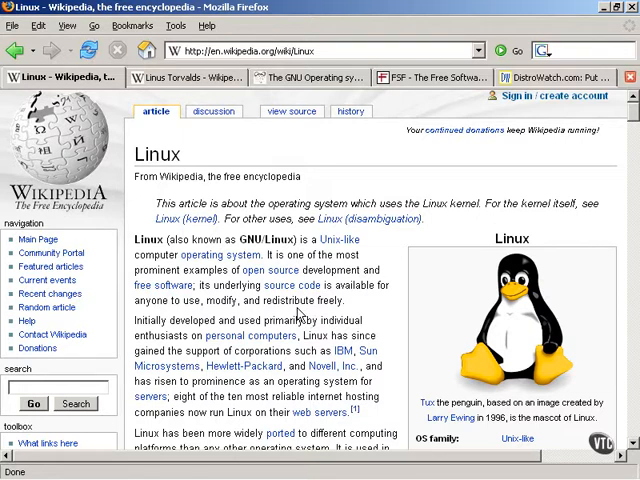
{"action": "mouse_move", "coordinate": [180, 76]}
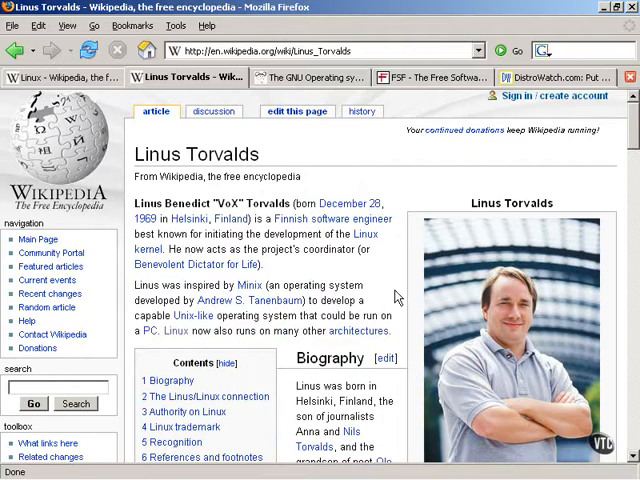
{"action": "mouse_move", "coordinate": [392, 298]}
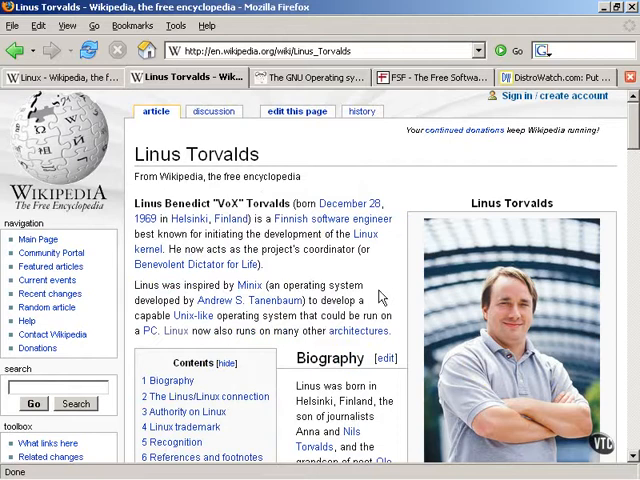
{"action": "mouse_move", "coordinate": [380, 296]}
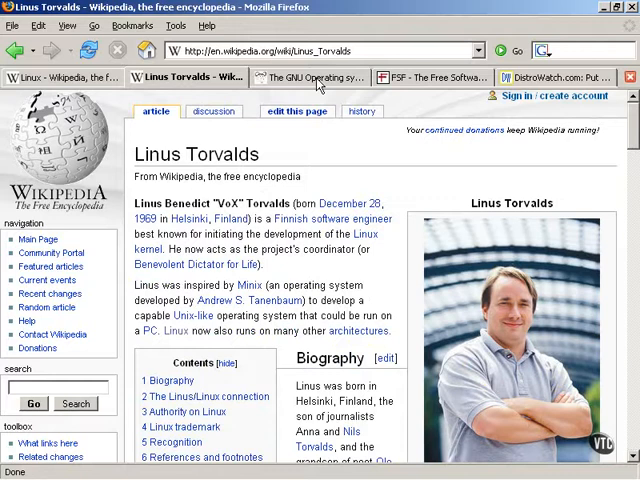
{"action": "left_click", "coordinate": [312, 76]}
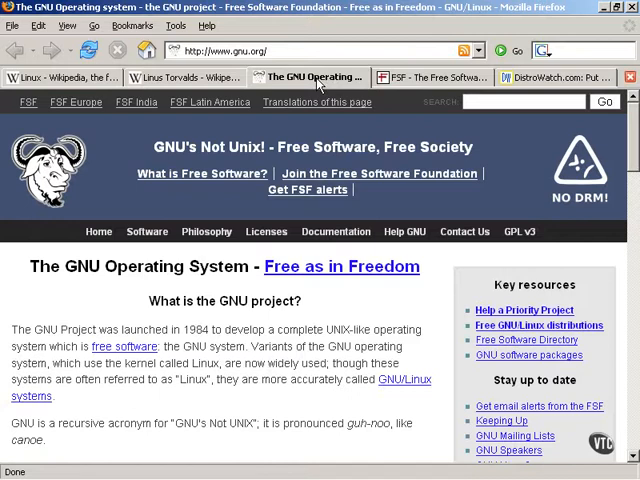
{"action": "mouse_move", "coordinate": [320, 84]}
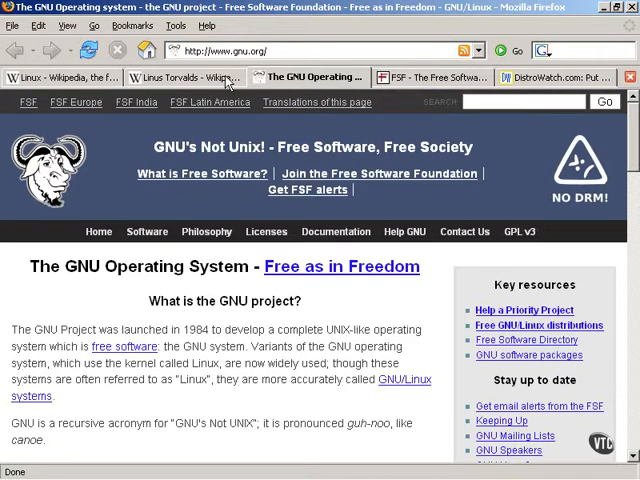
{"action": "left_click", "coordinate": [176, 76]}
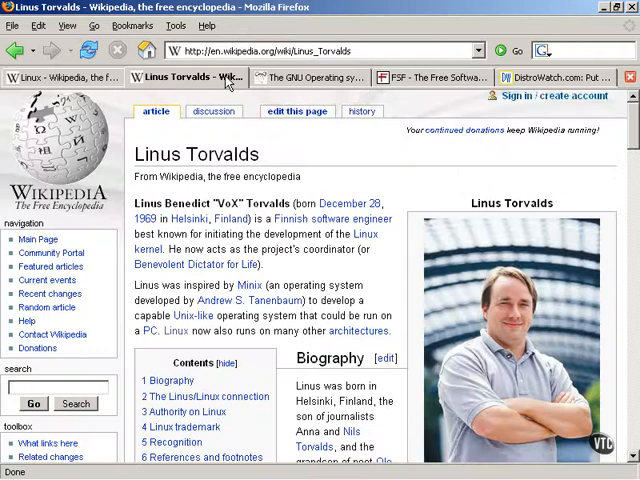
{"action": "left_click", "coordinate": [310, 76]}
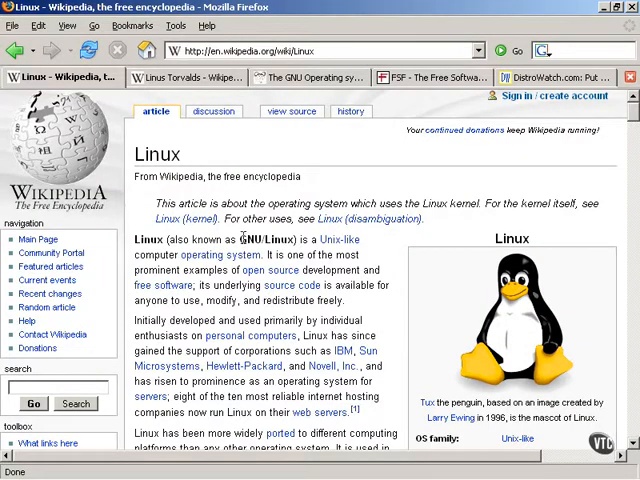
{"action": "mouse_move", "coordinate": [268, 240]}
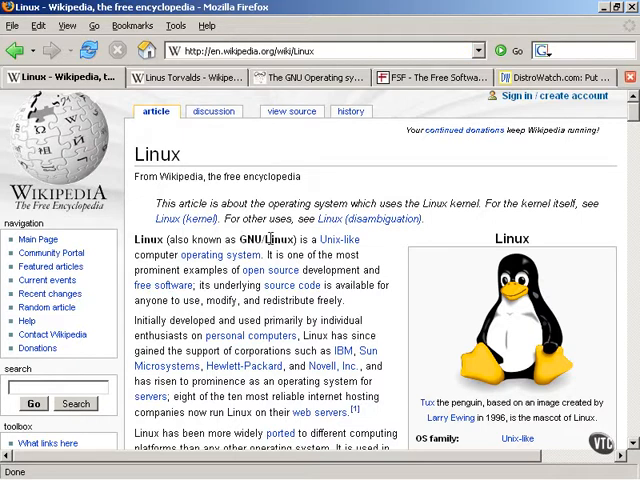
{"action": "mouse_move", "coordinate": [364, 156]}
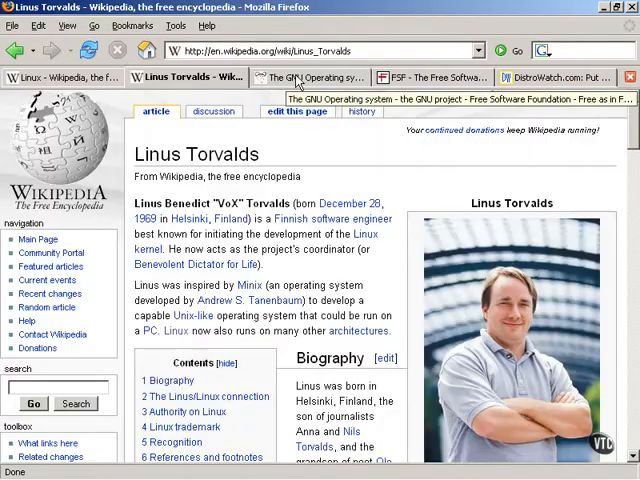
Switch through the GNU and Free Software Foundation pages, ending on DistroWatch
{"action": "left_click", "coordinate": [312, 76]}
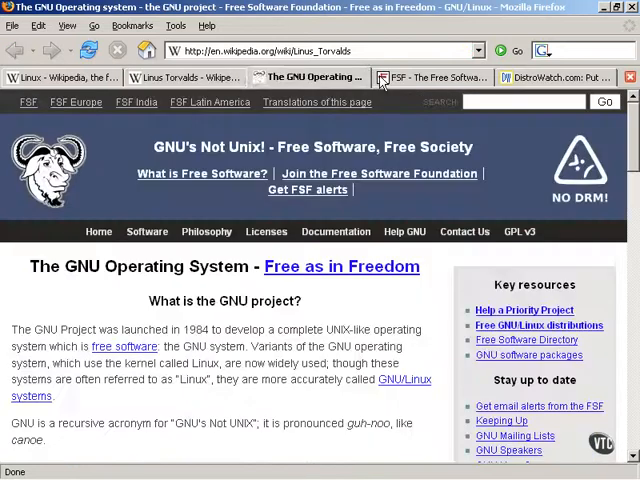
{"action": "left_click", "coordinate": [432, 76]}
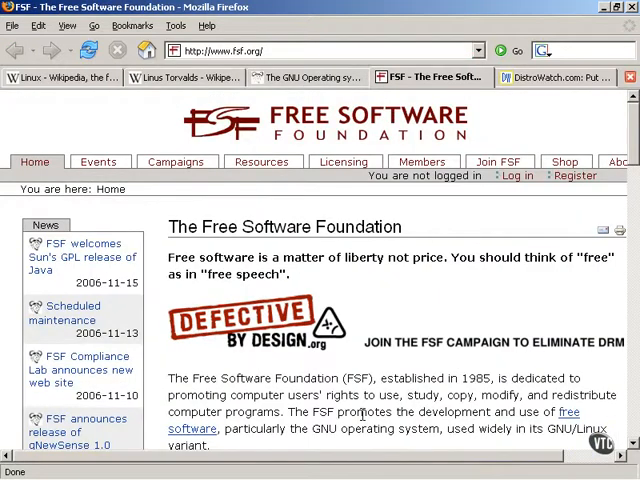
{"action": "left_click", "coordinate": [556, 76]}
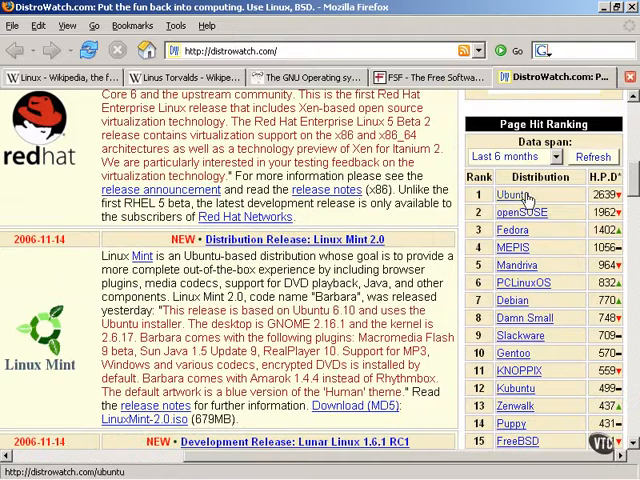
Scroll to the Page Hit Ranking table and open the top-ranked Ubuntu entry
{"action": "scroll", "scroll_direction": "up", "scroll_amount": 3}
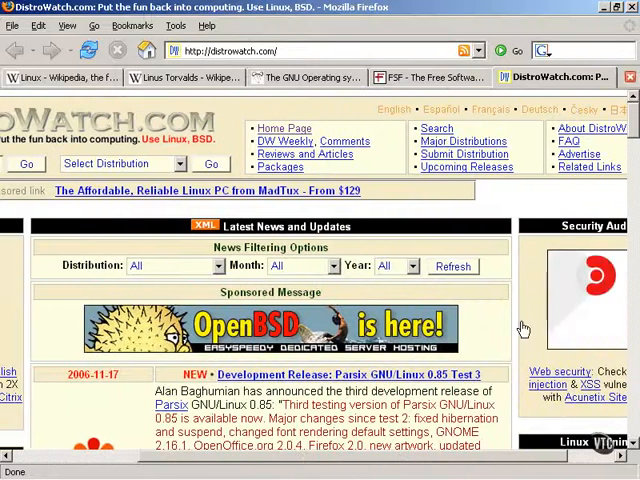
{"action": "scroll", "scroll_direction": "down", "scroll_amount": 3}
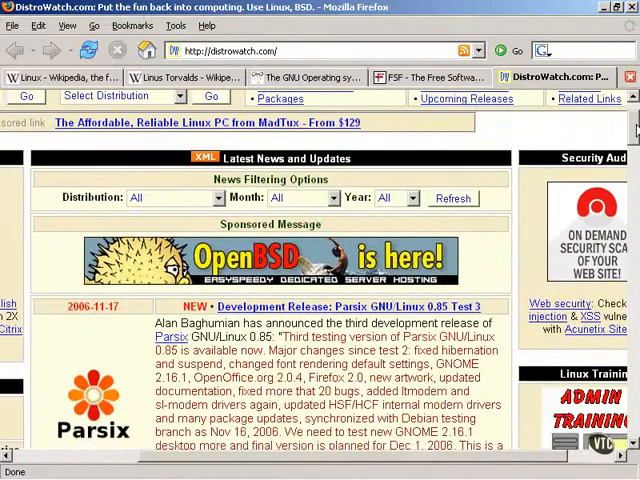
{"action": "scroll", "scroll_direction": "down", "scroll_amount": 3}
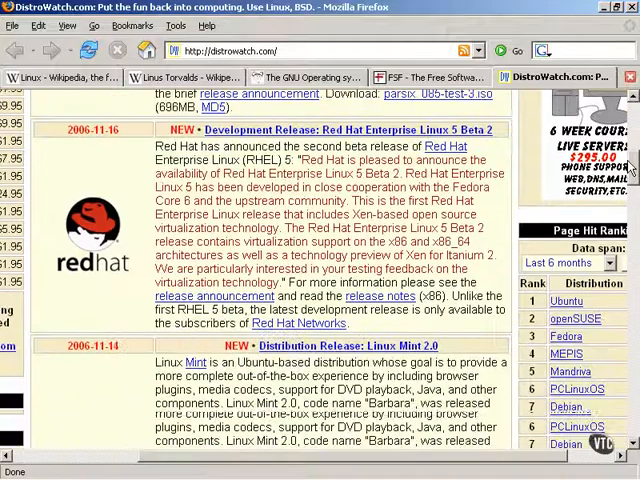
{"action": "scroll", "scroll_direction": "down", "scroll_amount": 3}
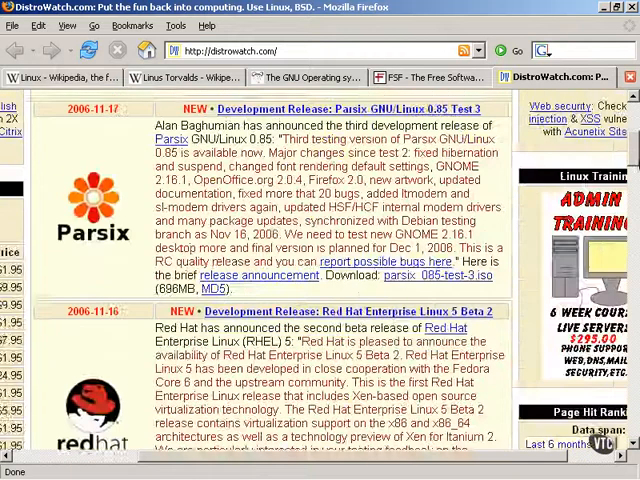
{"action": "scroll", "scroll_direction": "down", "scroll_amount": 3}
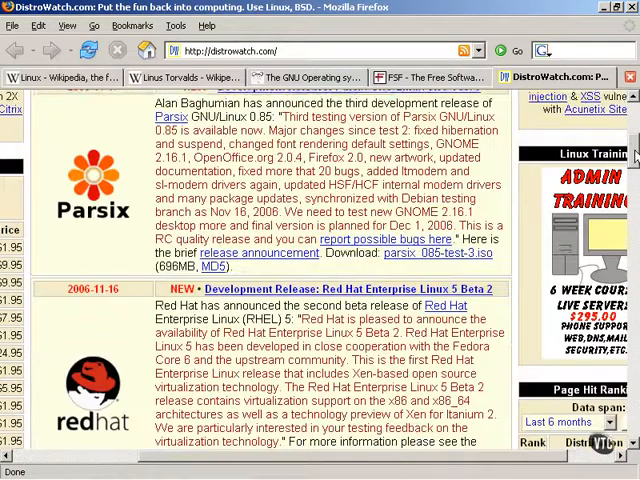
{"action": "scroll", "scroll_direction": "down", "scroll_amount": 3}
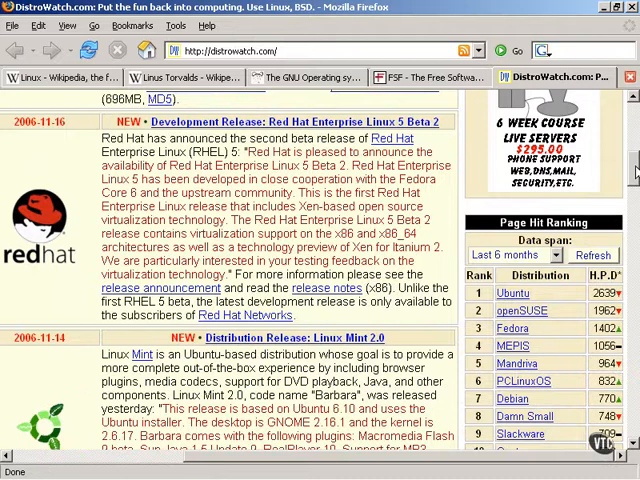
{"action": "left_click", "coordinate": [512, 294]}
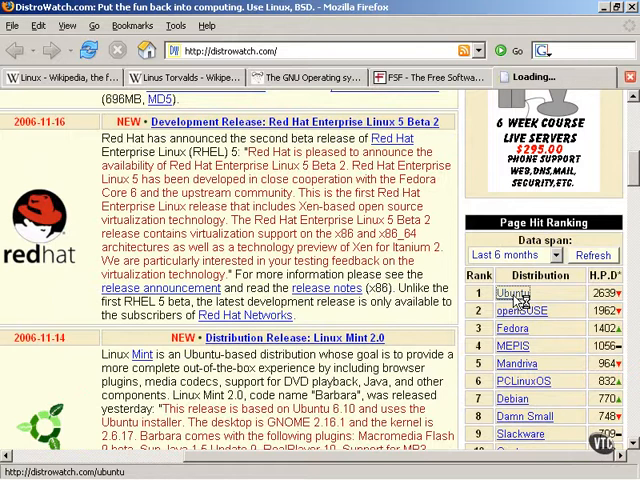
{"action": "left_click", "coordinate": [512, 294]}
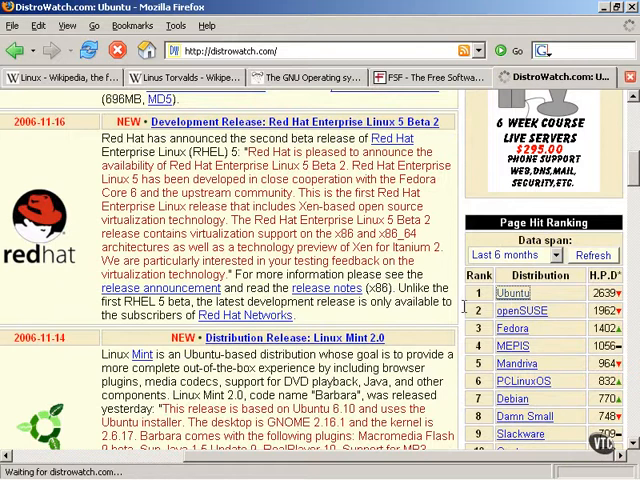